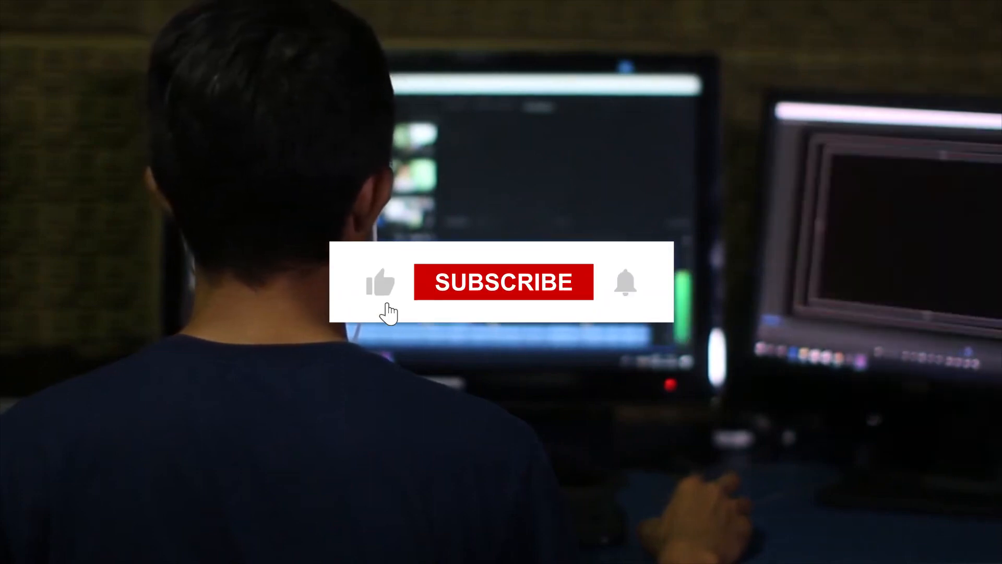
click(502, 282)
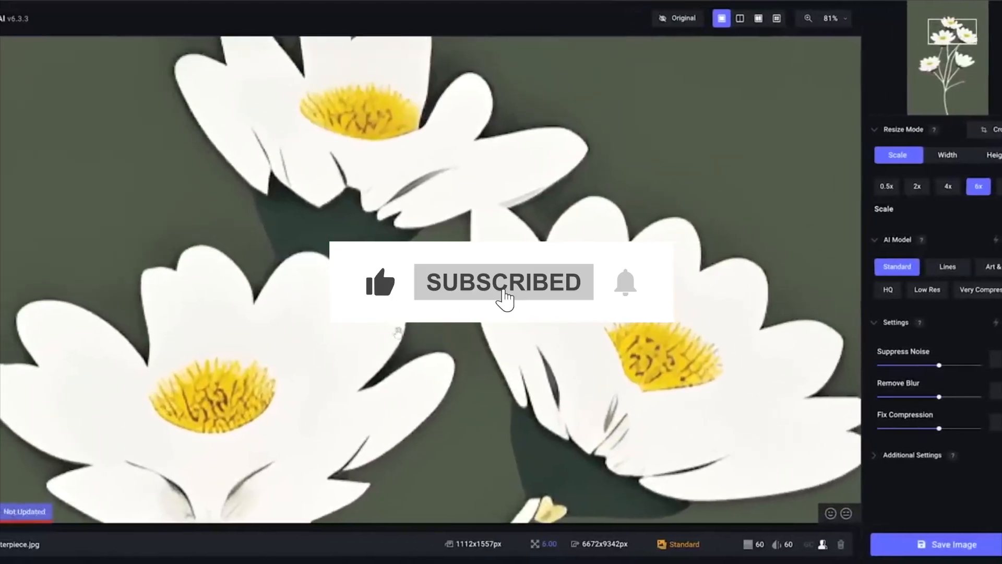